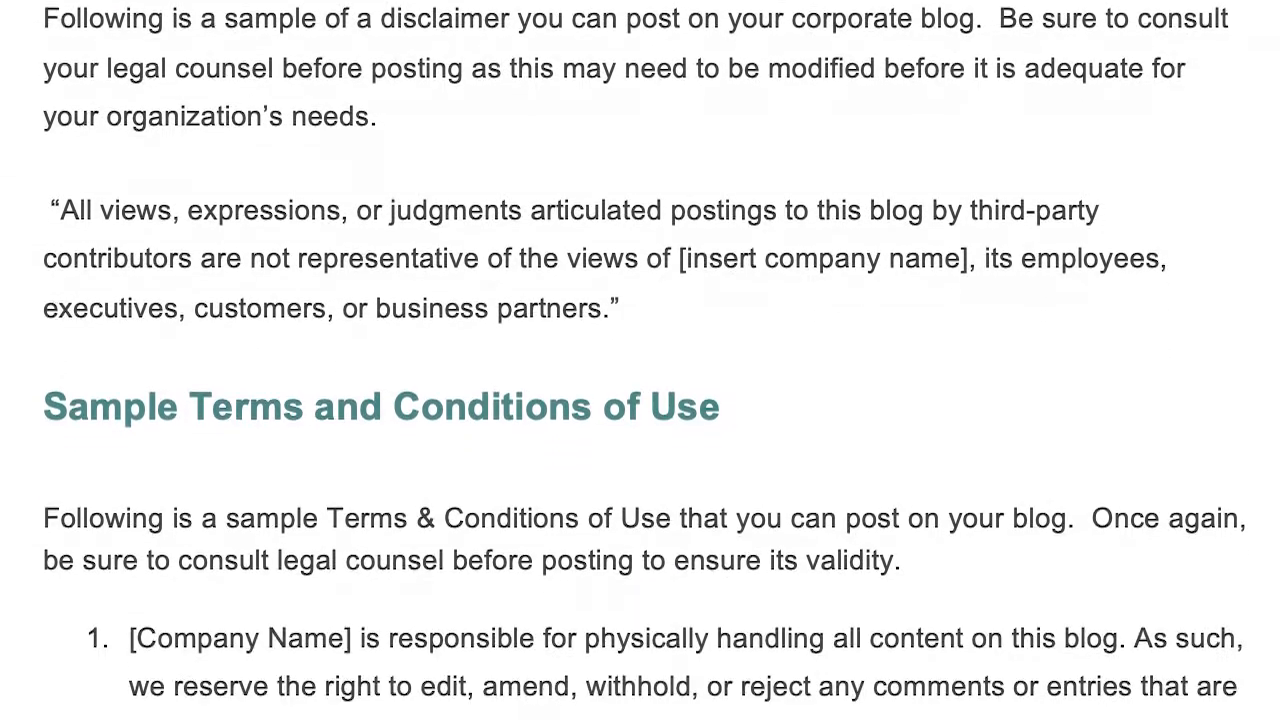
{"action": "scroll", "scroll_direction": "down", "scroll_amount": 3}
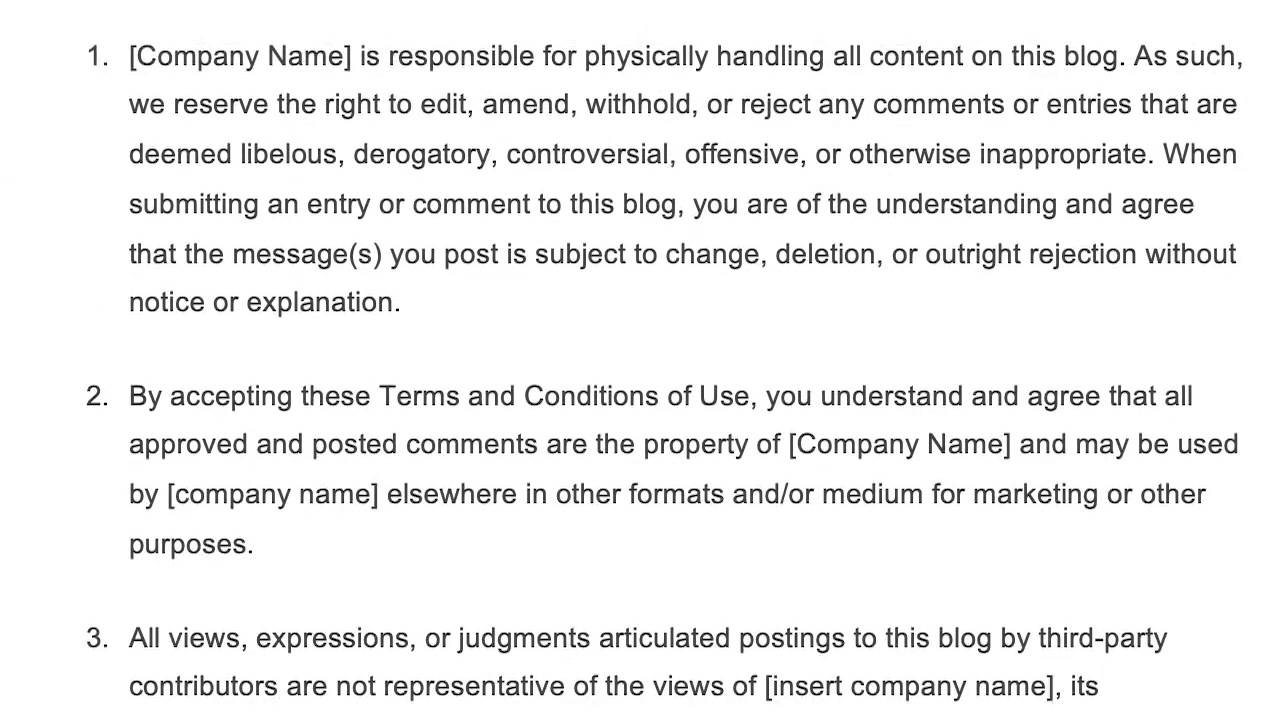
{"action": "scroll", "scroll_direction": "down", "scroll_amount": 3}
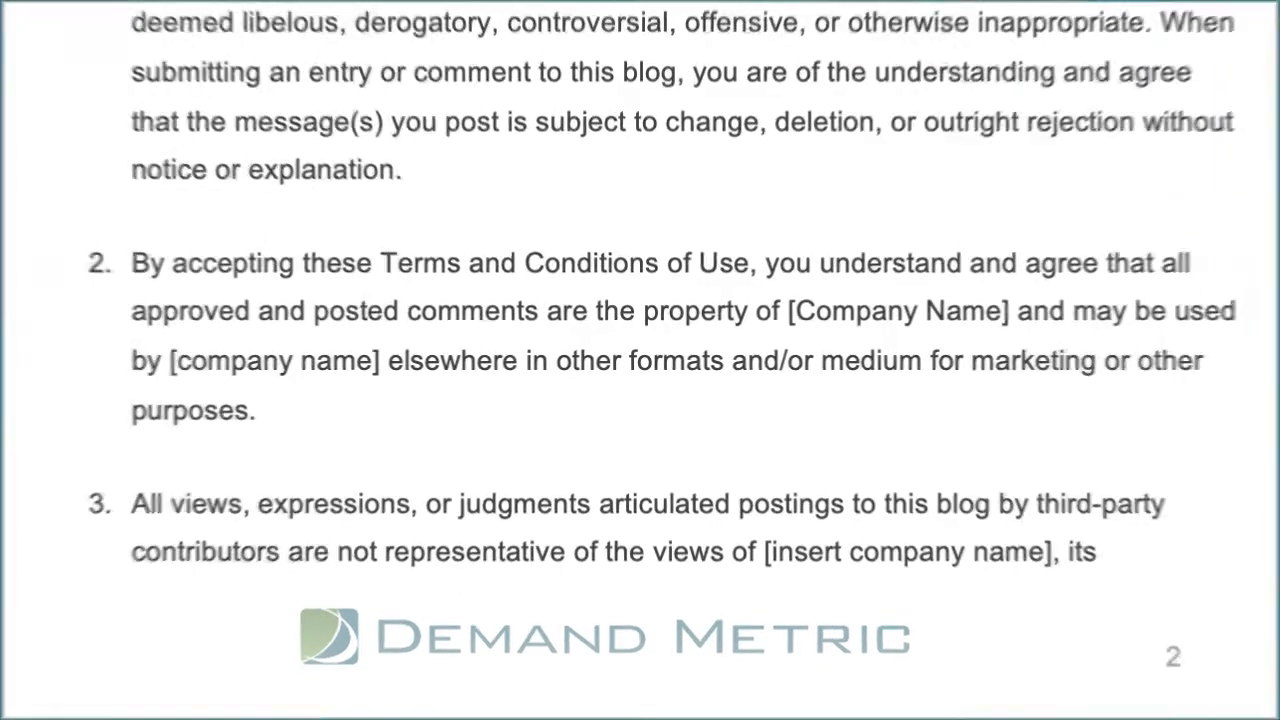